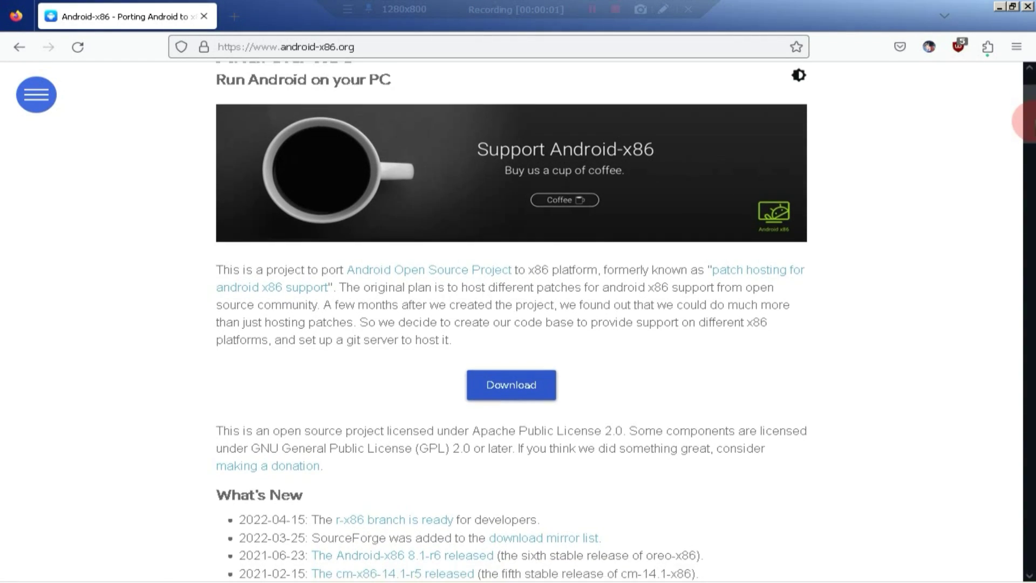
scroll("down", 3)
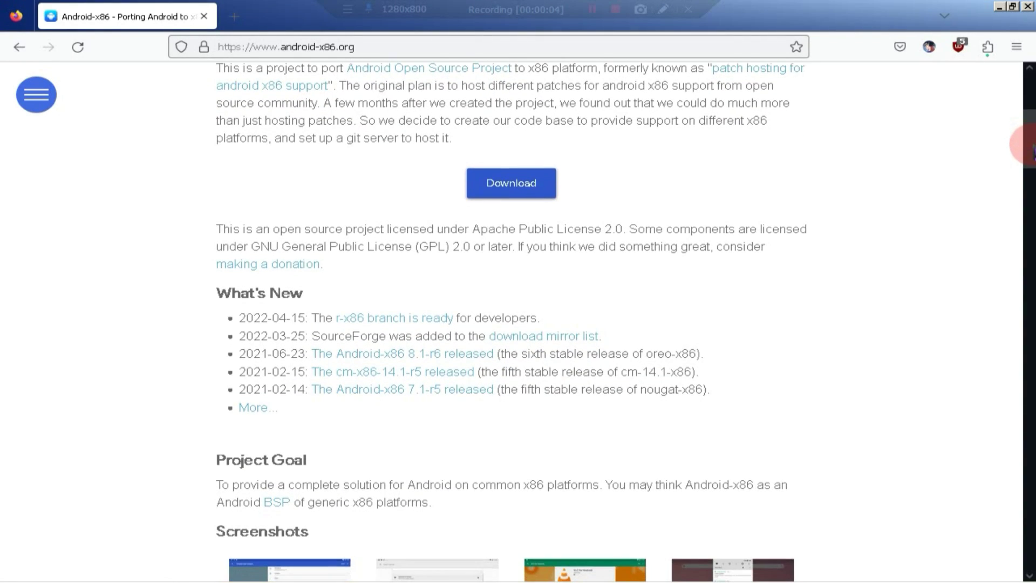